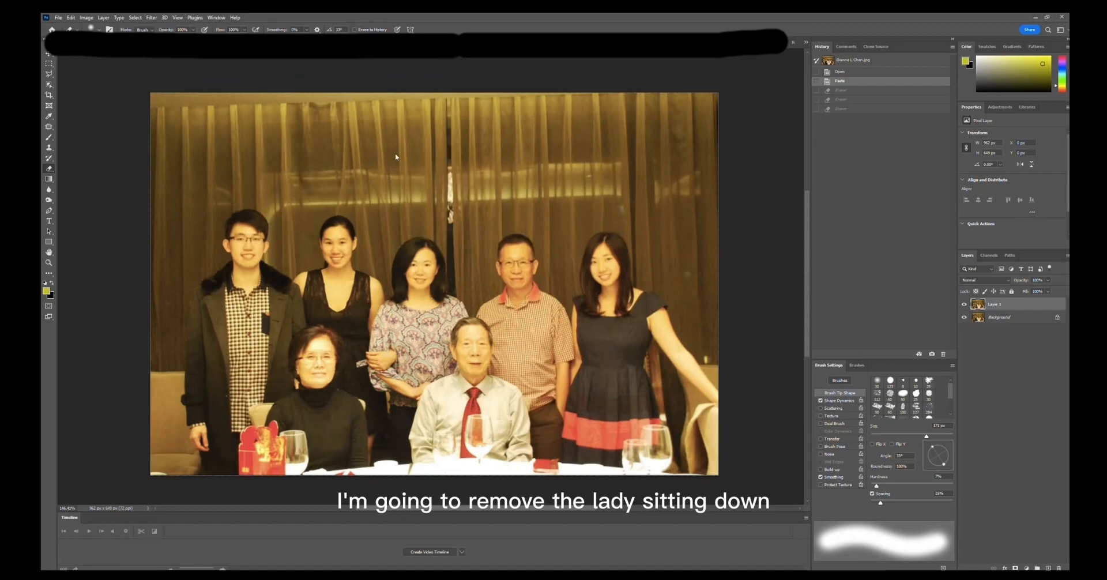
pyautogui.moveTo(325, 155)
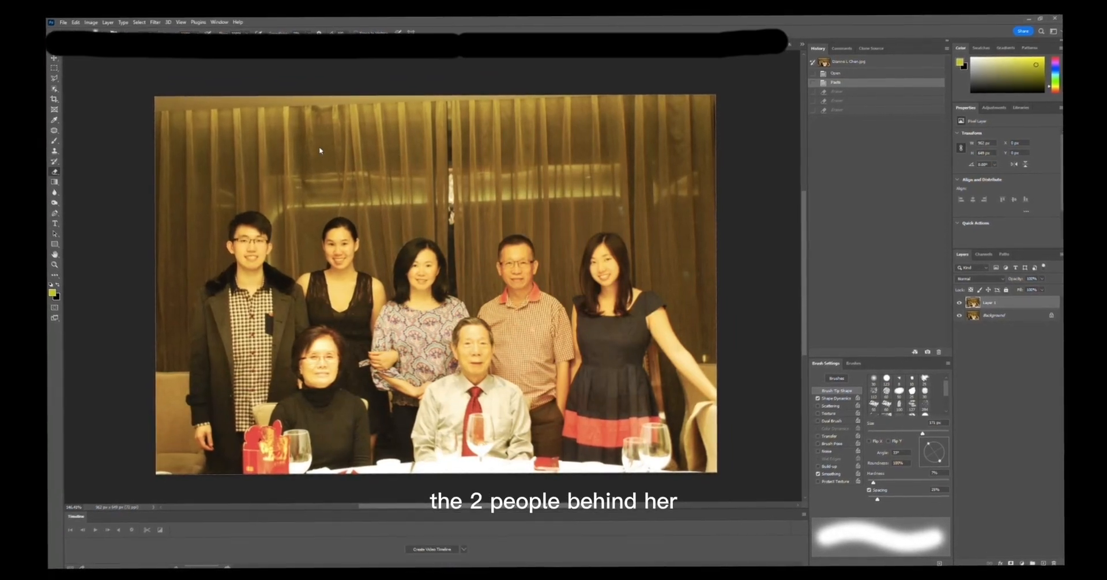
# - Launch the Neural Filters workspace for the cracked photo of the woman holding a baby
pyautogui.press('Tab')
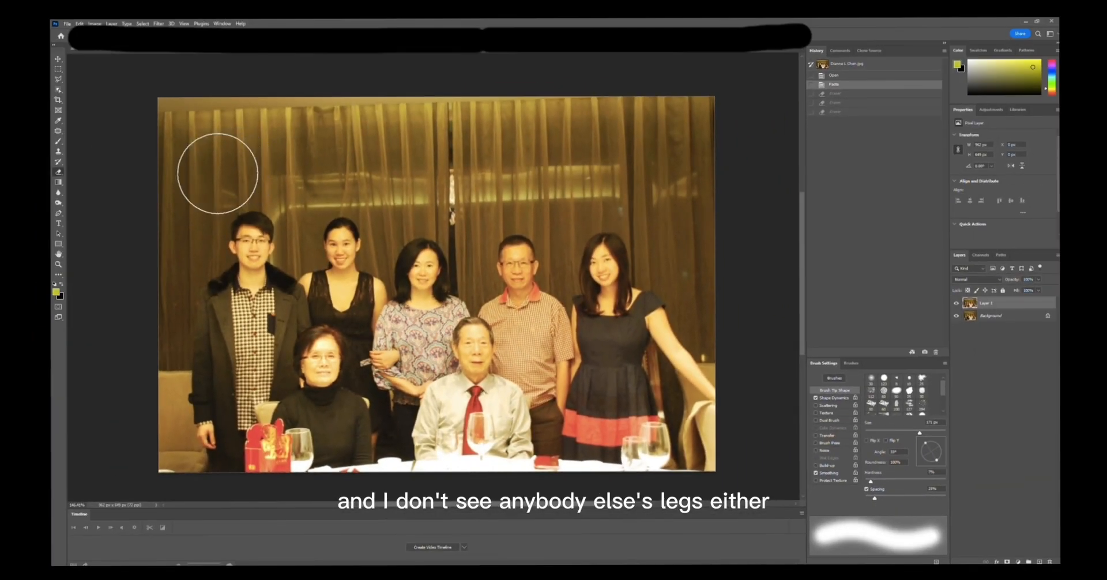
pyautogui.moveTo(254, 182)
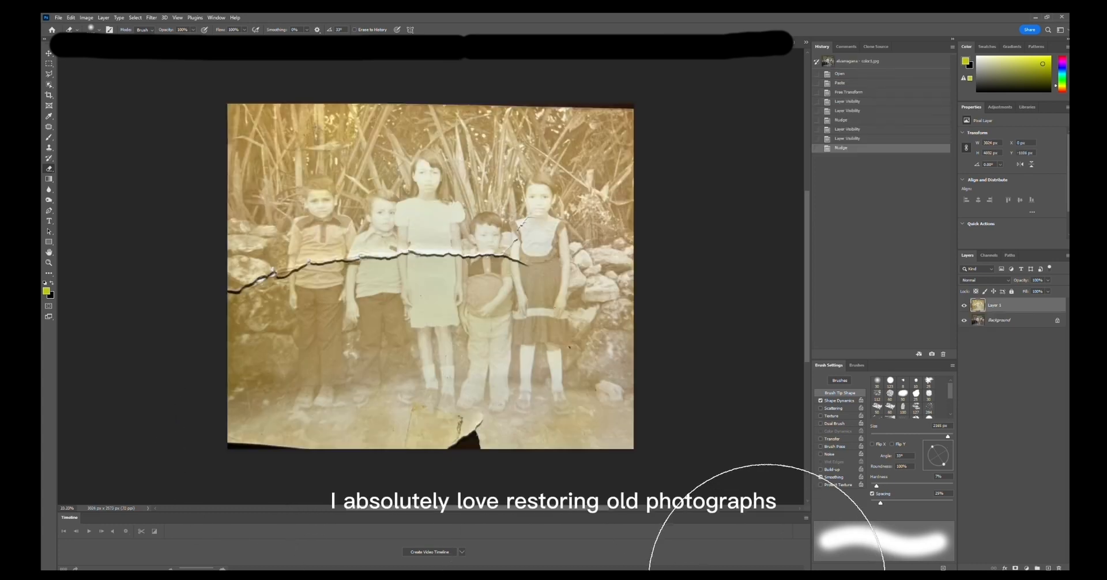
pyautogui.moveTo(735, 254)
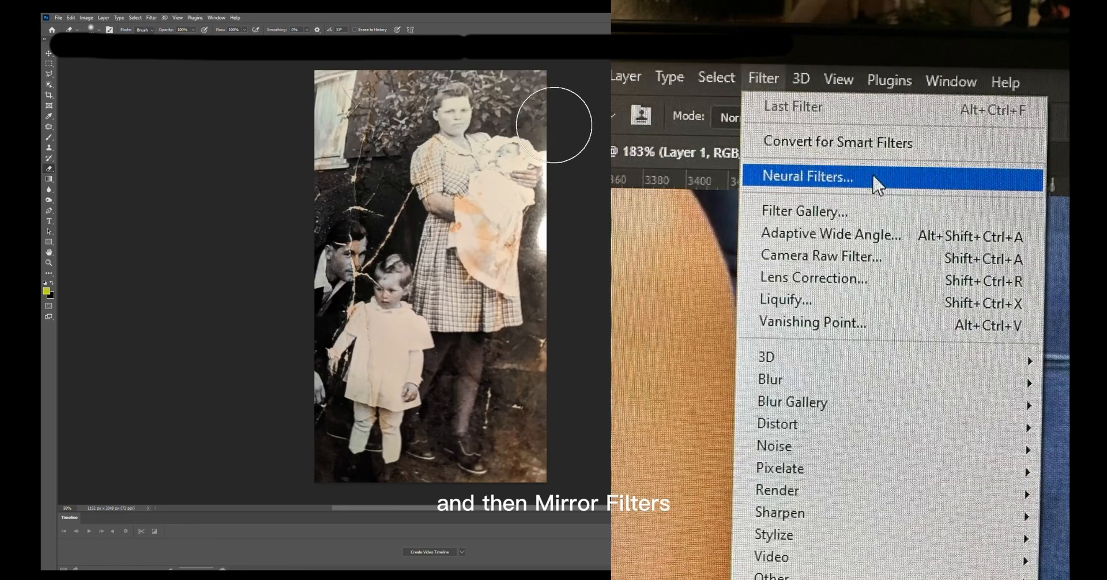
pyautogui.click(807, 176)
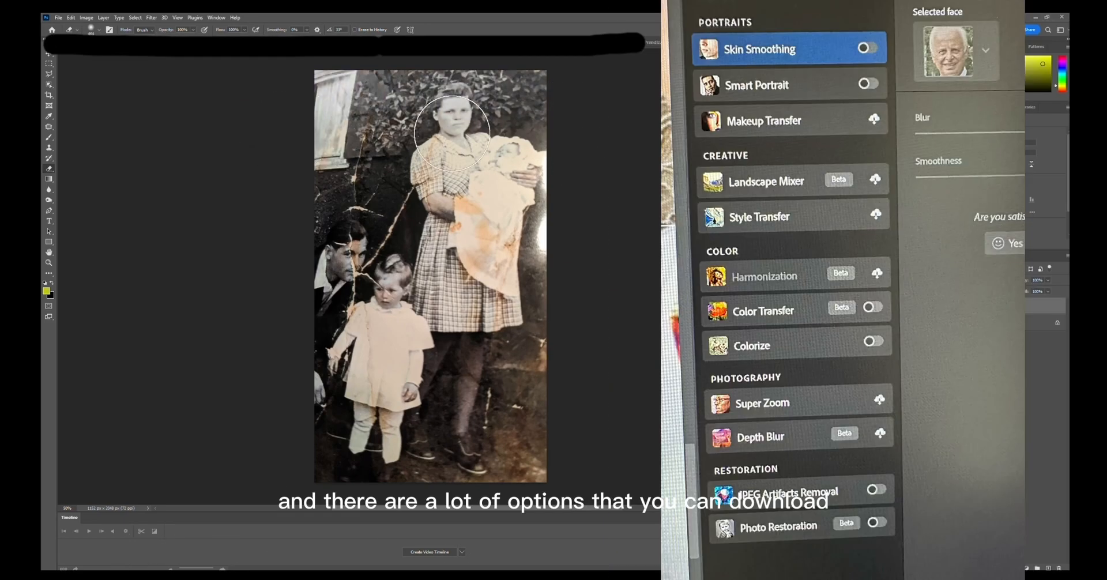